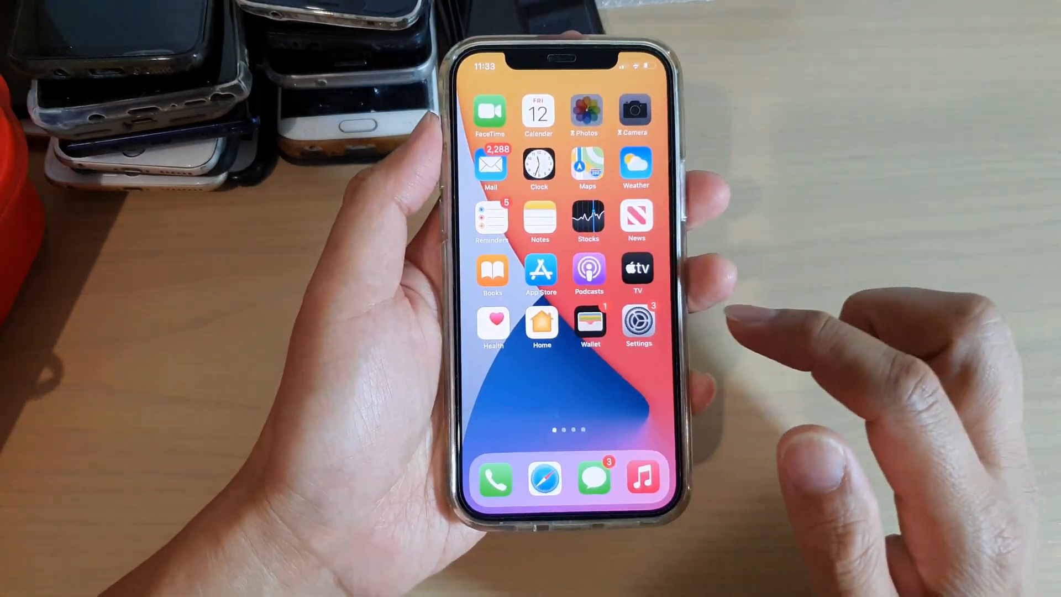
- Remove the 'Games, Creativity, & 2 more' limit from Screen Time App Limits
{"action": "left_click", "coordinate": [637, 320]}
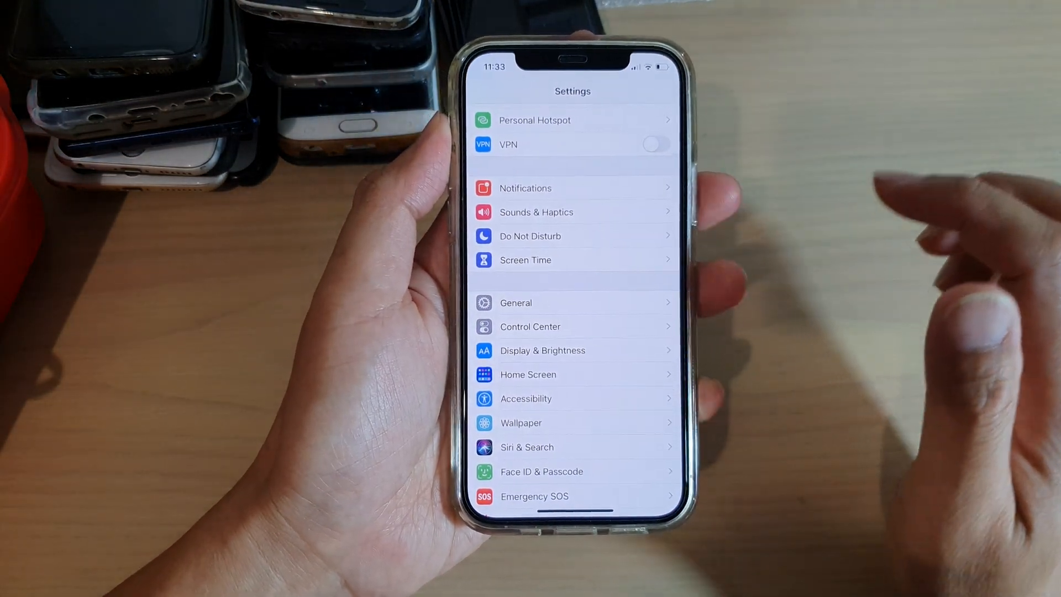
{"action": "scroll", "scroll_direction": "down", "scroll_amount": 3}
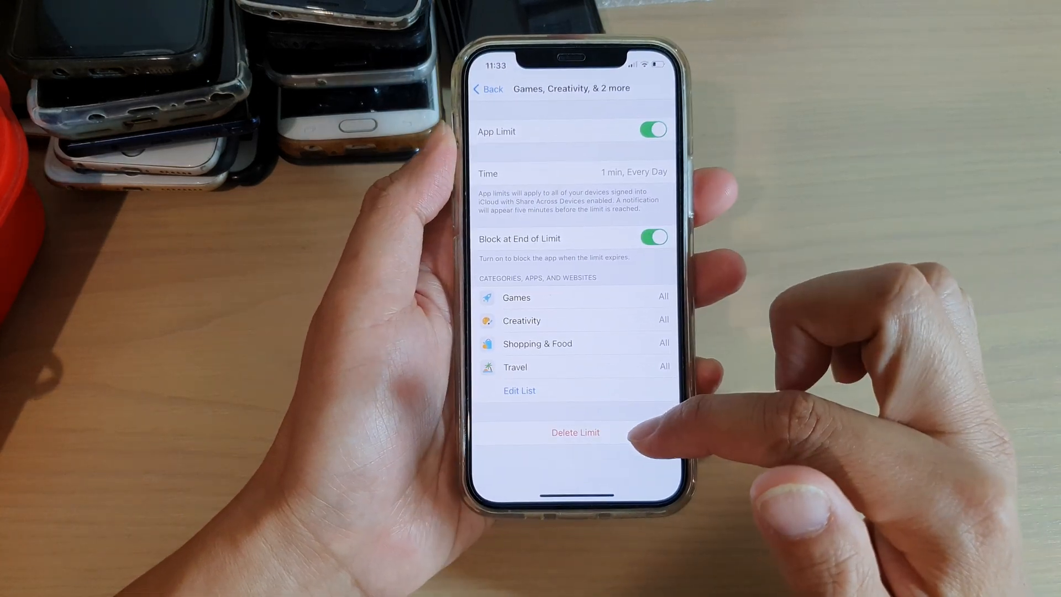
{"action": "left_click", "coordinate": [574, 432]}
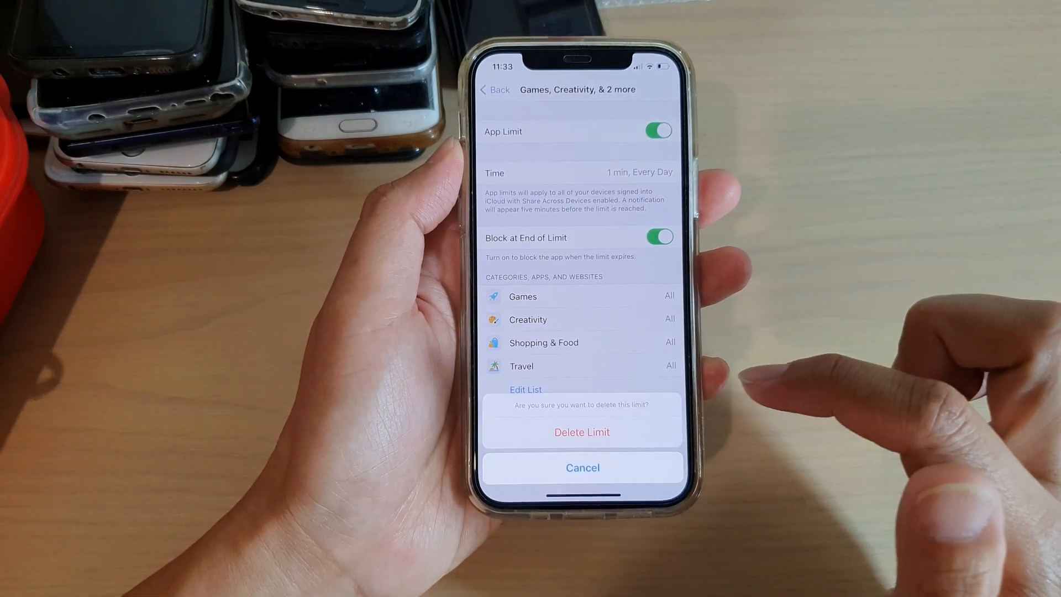
{"action": "left_click", "coordinate": [582, 467]}
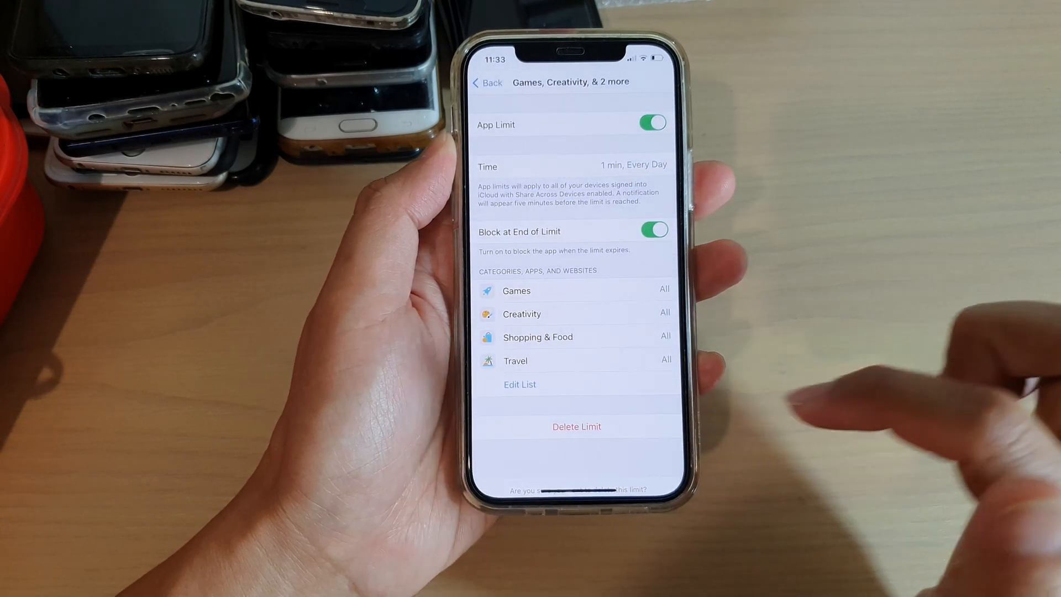
{"action": "left_click", "coordinate": [486, 82]}
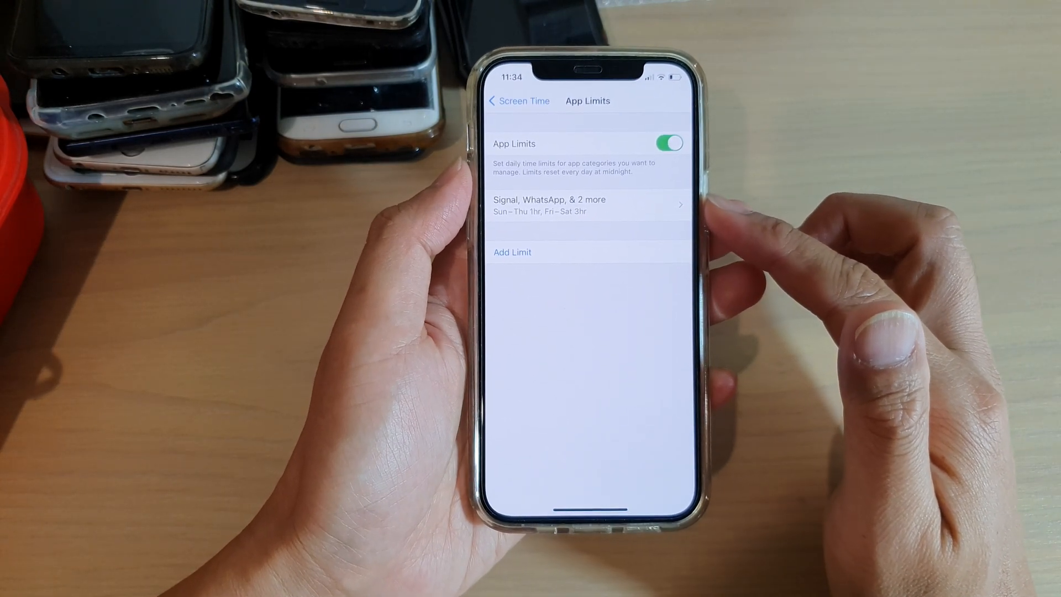
- View the 'Signal, WhatsApp, & 2 more' limit listing Signal, WhatsApp, WeChat and Viber
{"action": "left_click", "coordinate": [586, 205]}
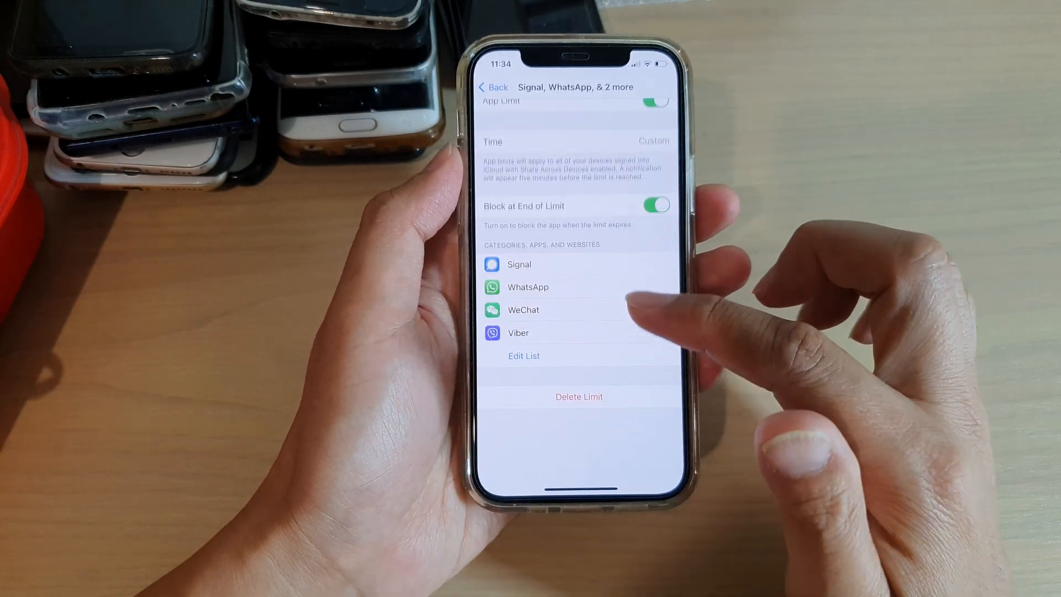